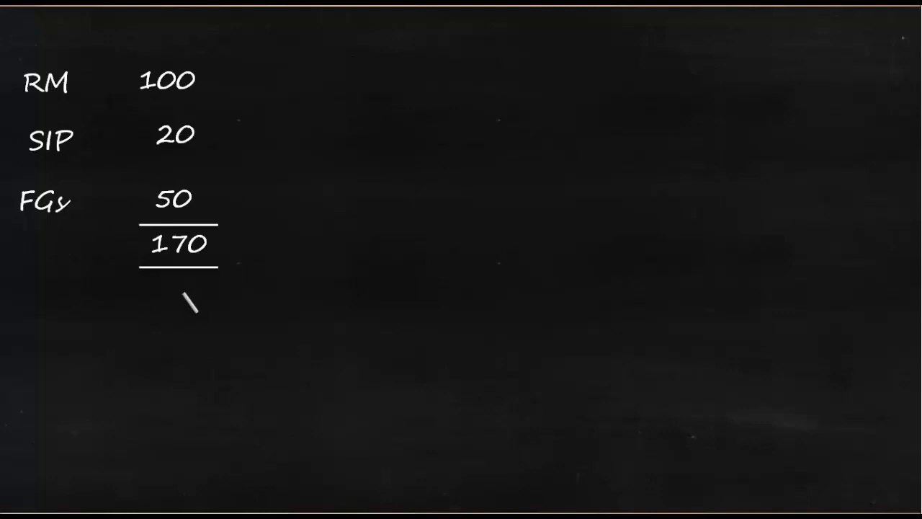
mouse_move(44, 309)
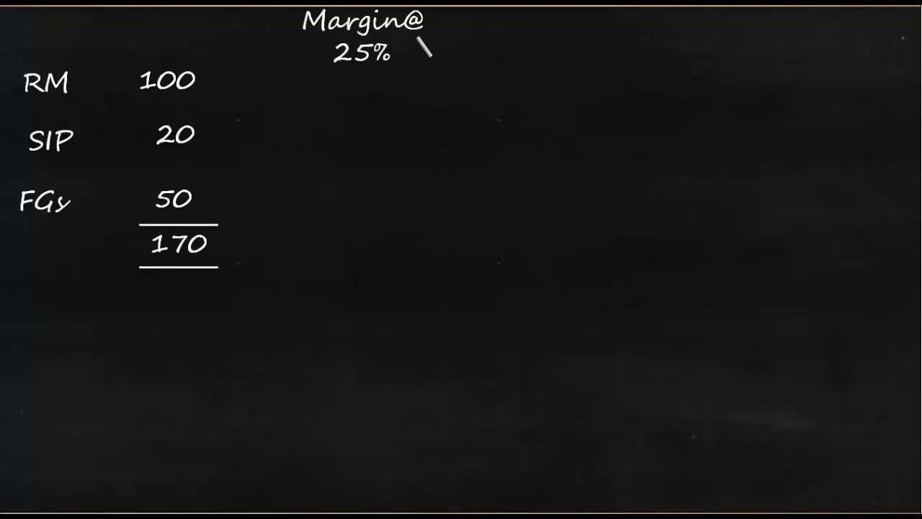
mouse_move(432, 97)
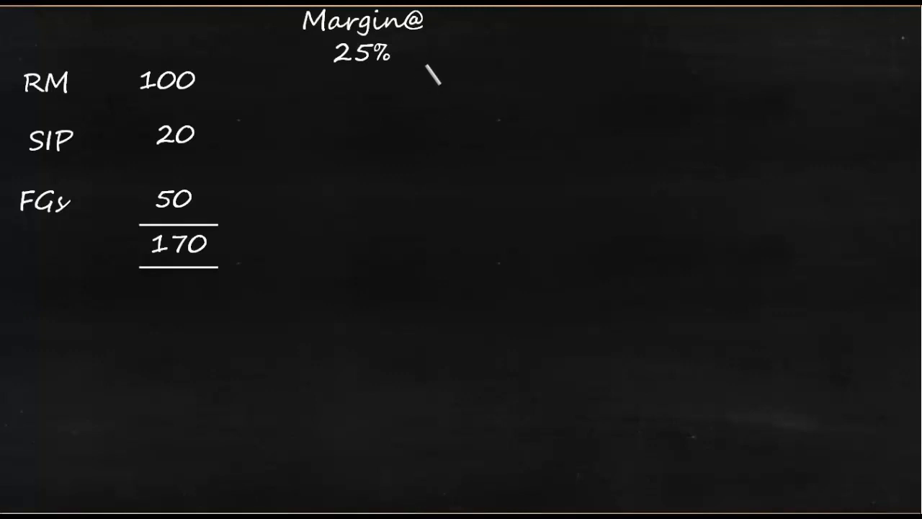
Enter 25.00 as the RM margin in the Margin@25% column.
type("25.00")
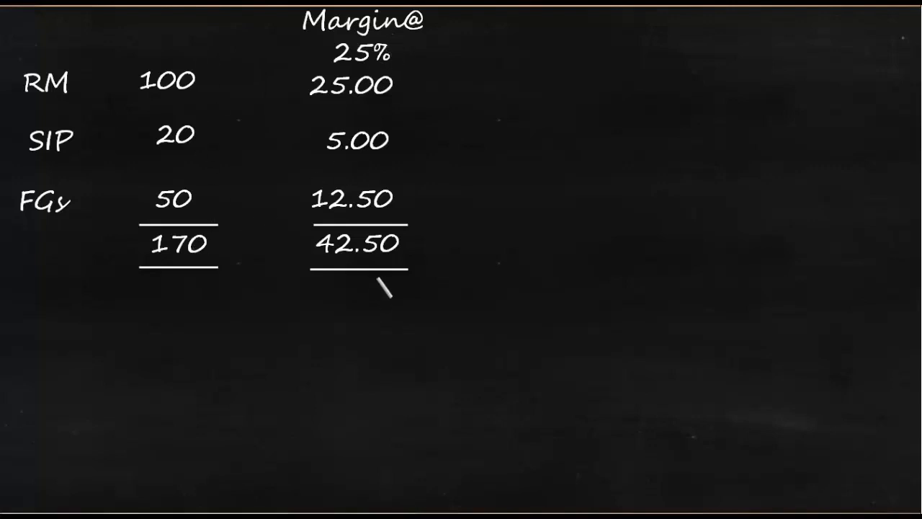
Write the Drawing Power heading with RM 75.00 and SIP 15.00 beneath it.
type("Drawing Power")
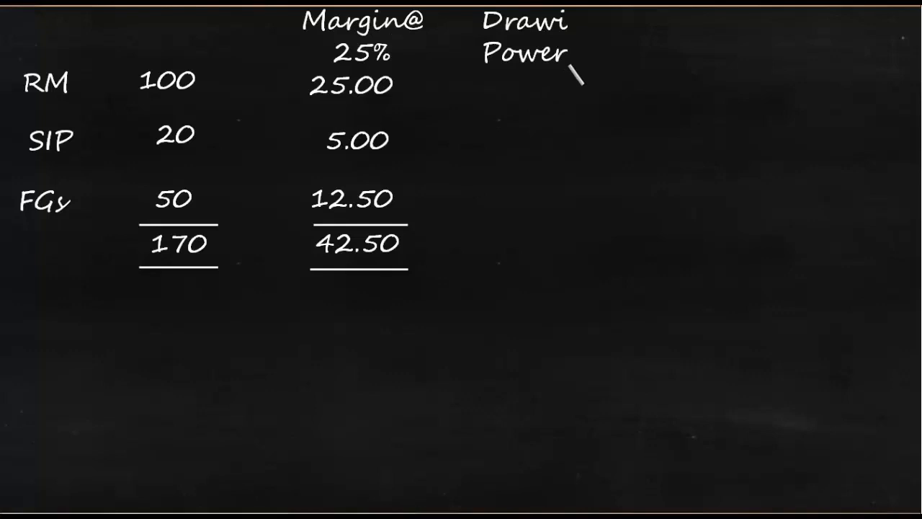
type("75.00")
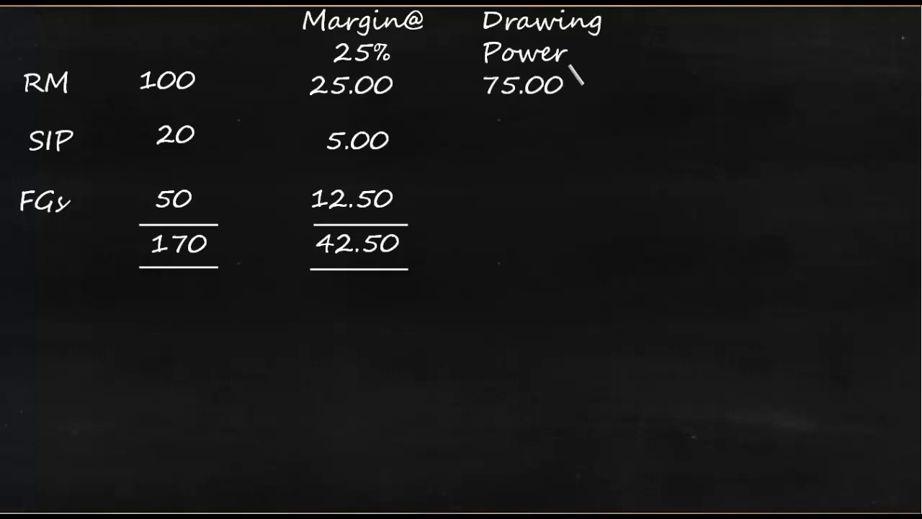
type("15.00")
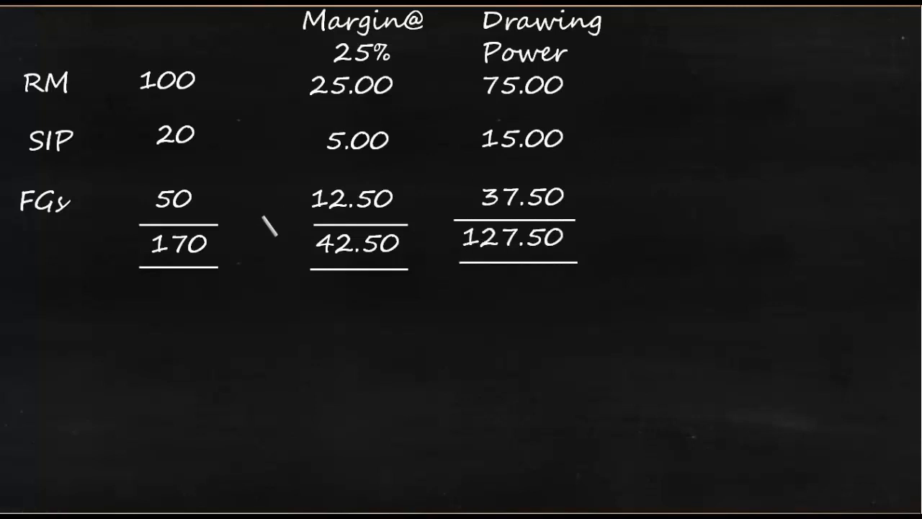
mouse_move(241, 266)
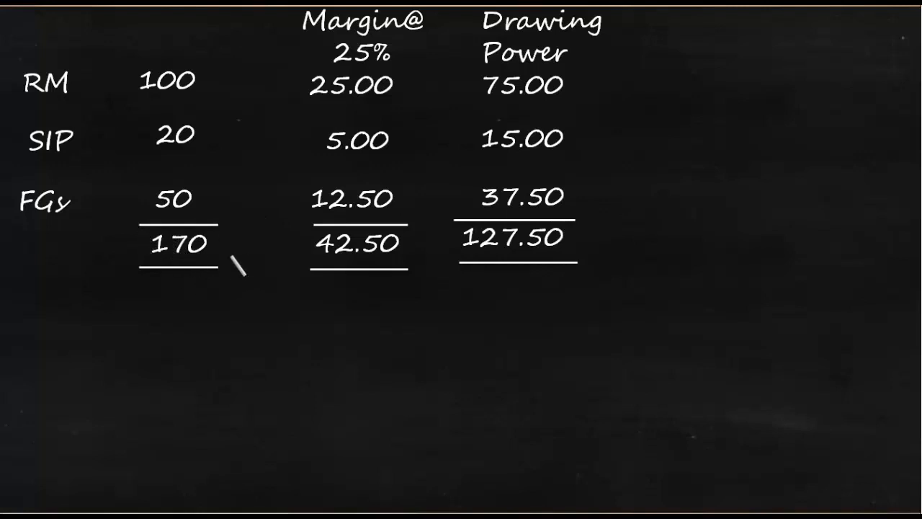
mouse_move(573, 245)
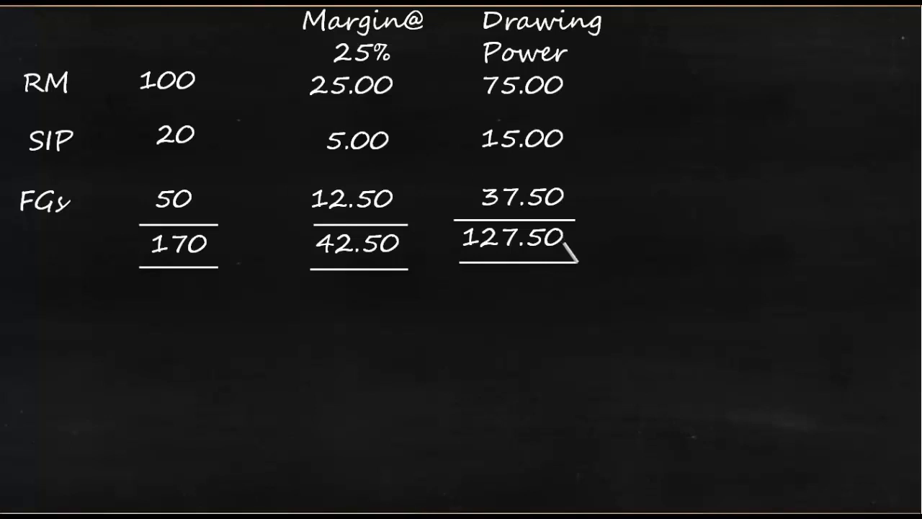
mouse_move(65, 382)
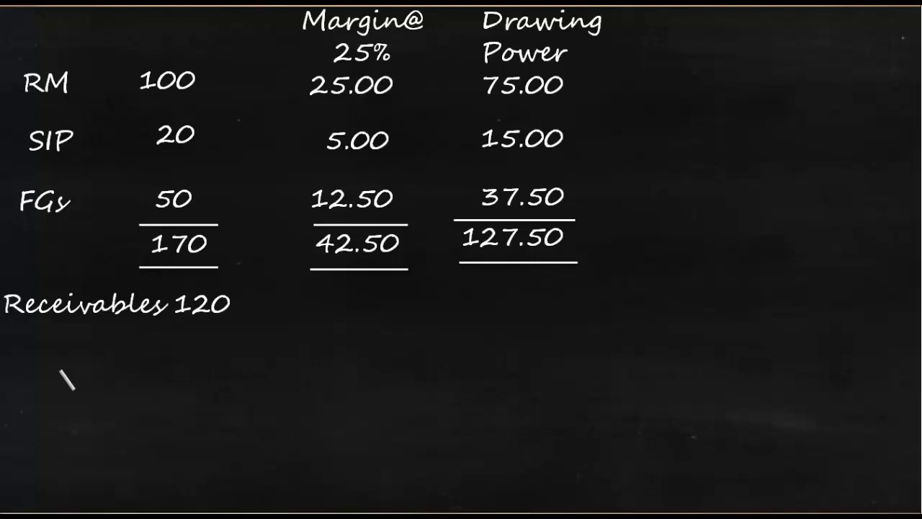
Write Cover Period and draw arrows branching Receivables by age.
type("Cover Period 2 Months")
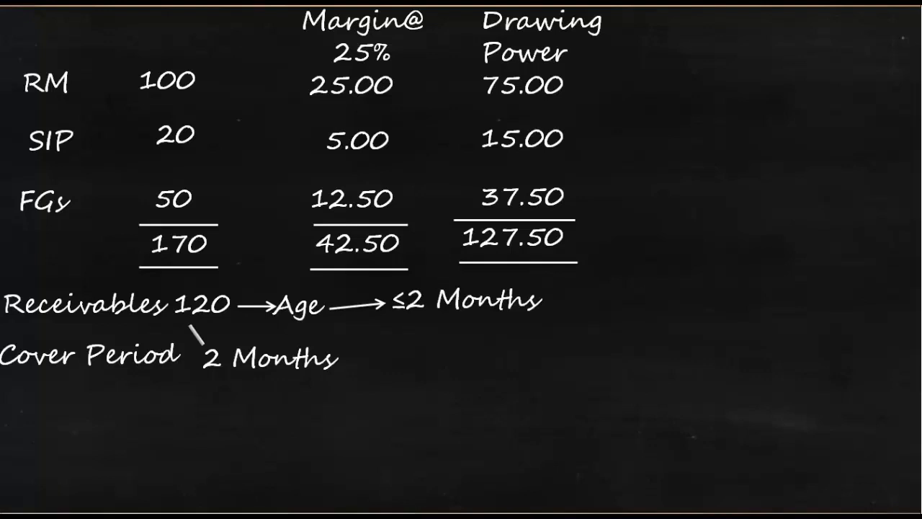
left_click_drag(328, 308, 396, 337)
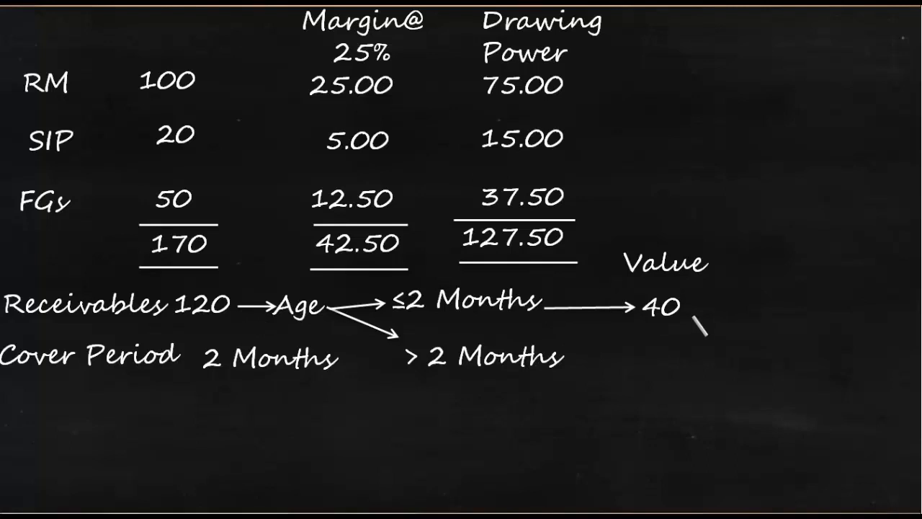
type("Margin @50%")
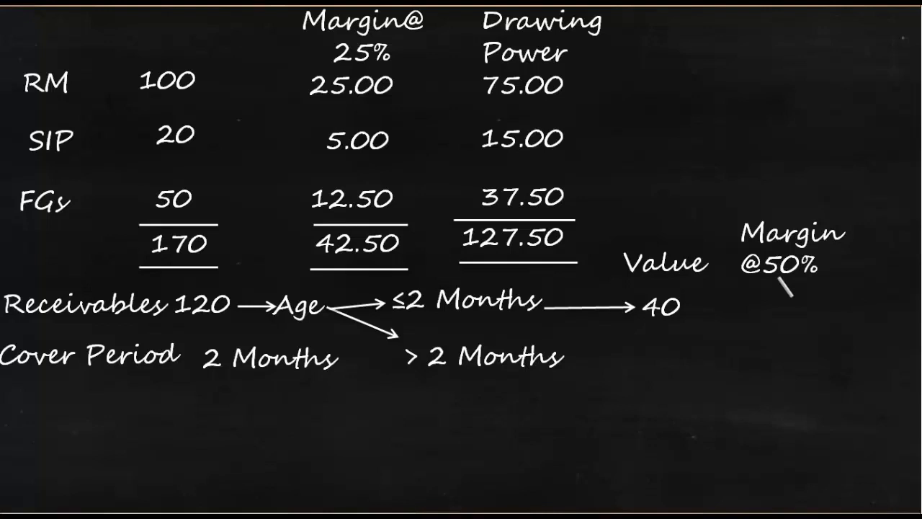
mouse_move(713, 299)
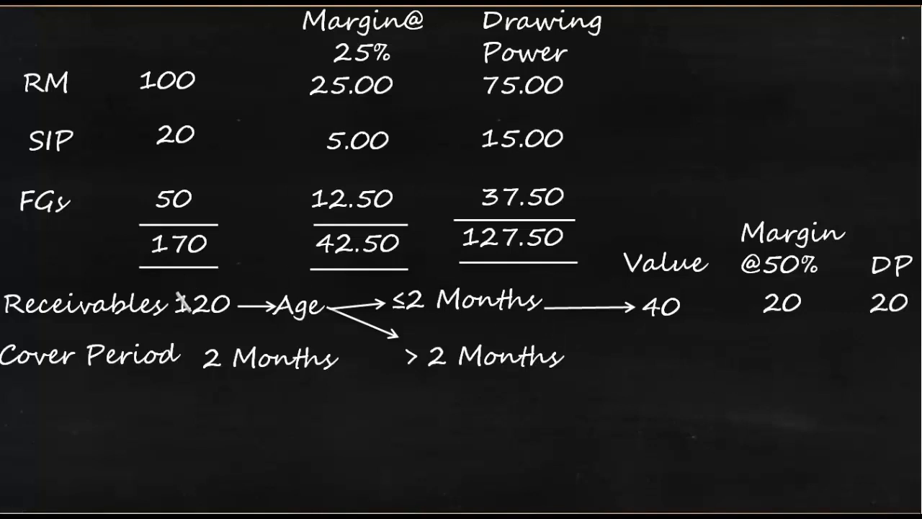
mouse_move(674, 302)
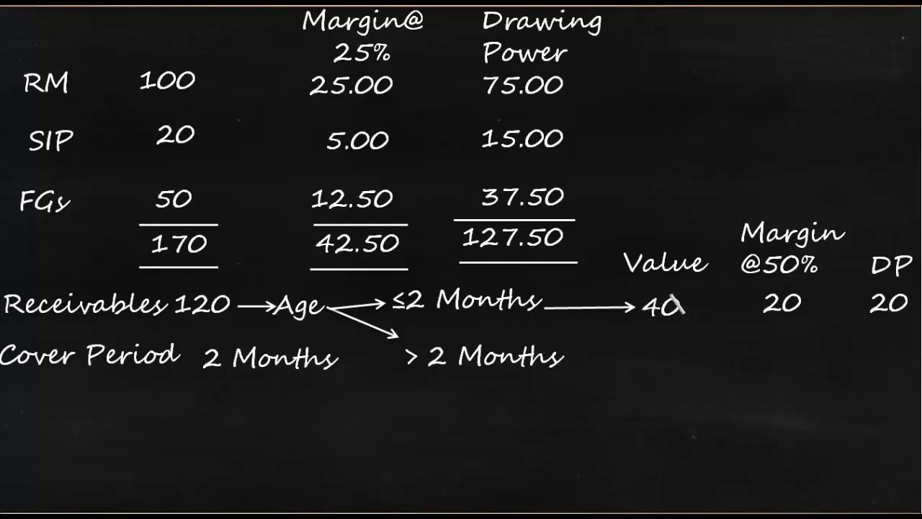